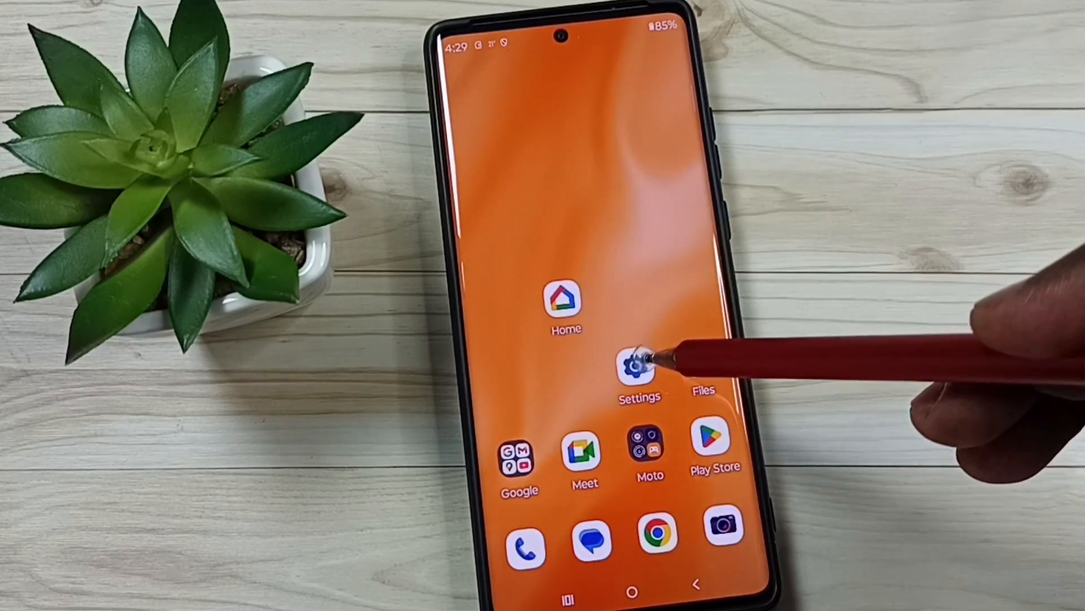
Launch Settings from the home screen and scroll down to System and About phone
left_click(636, 364)
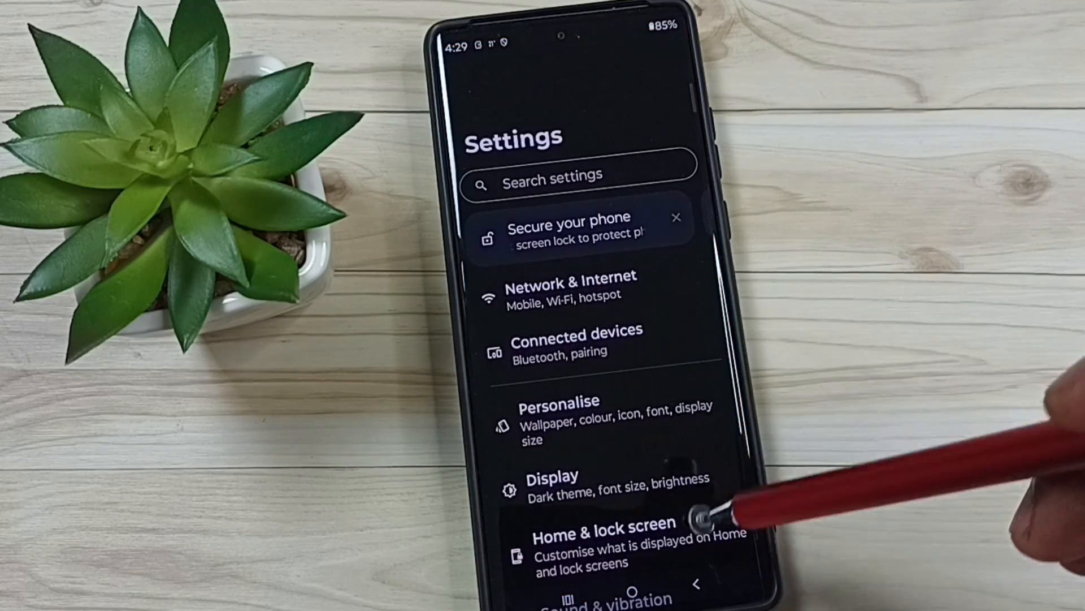
scroll("down", 3)
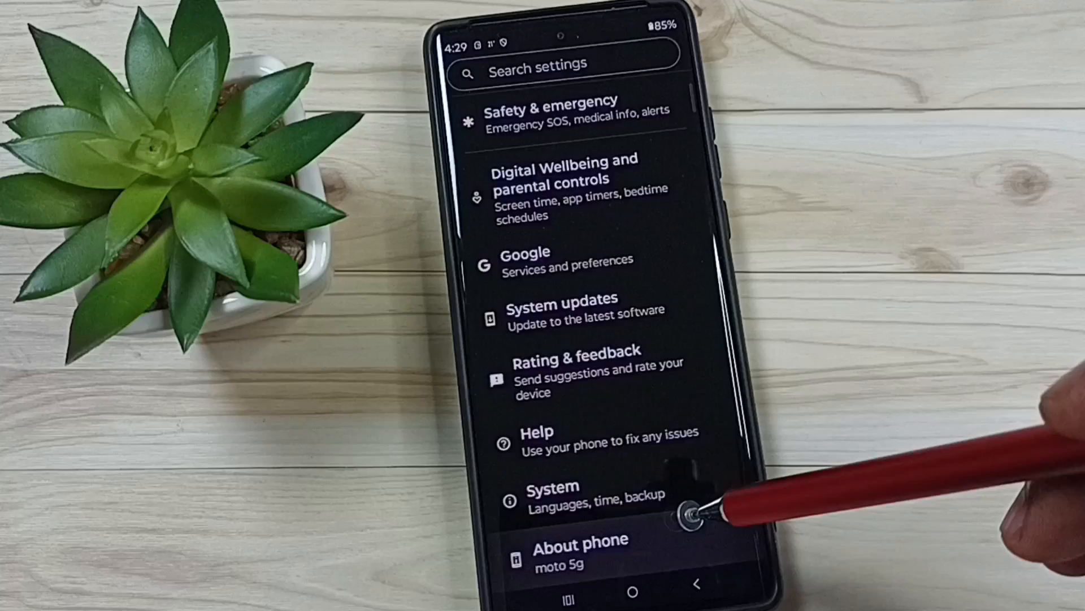
Go to About phone and open Device identifiers, where the build number appears
left_click(580, 548)
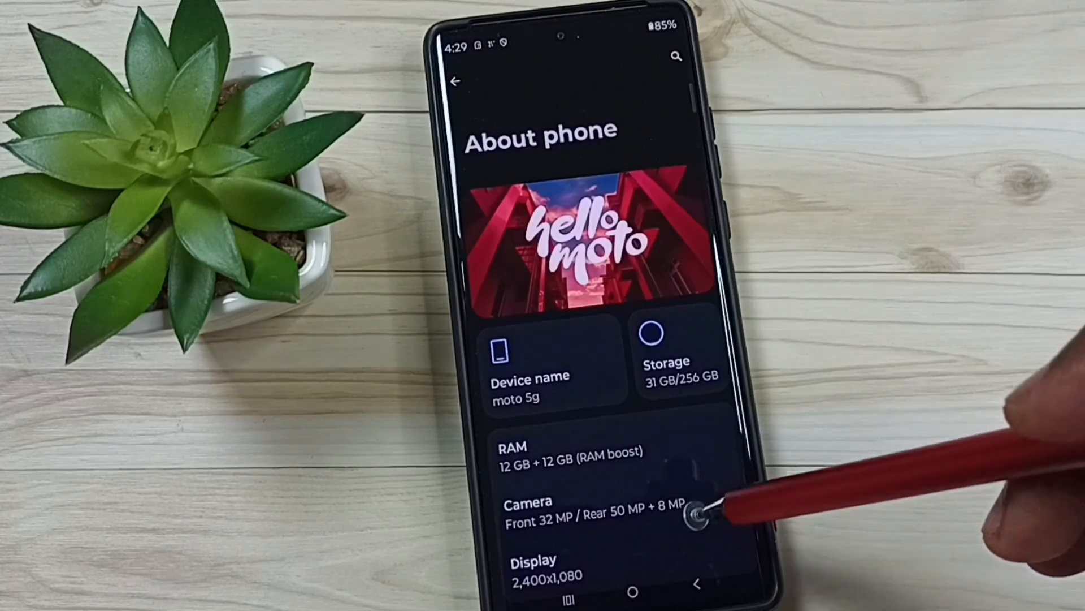
scroll("down", 3)
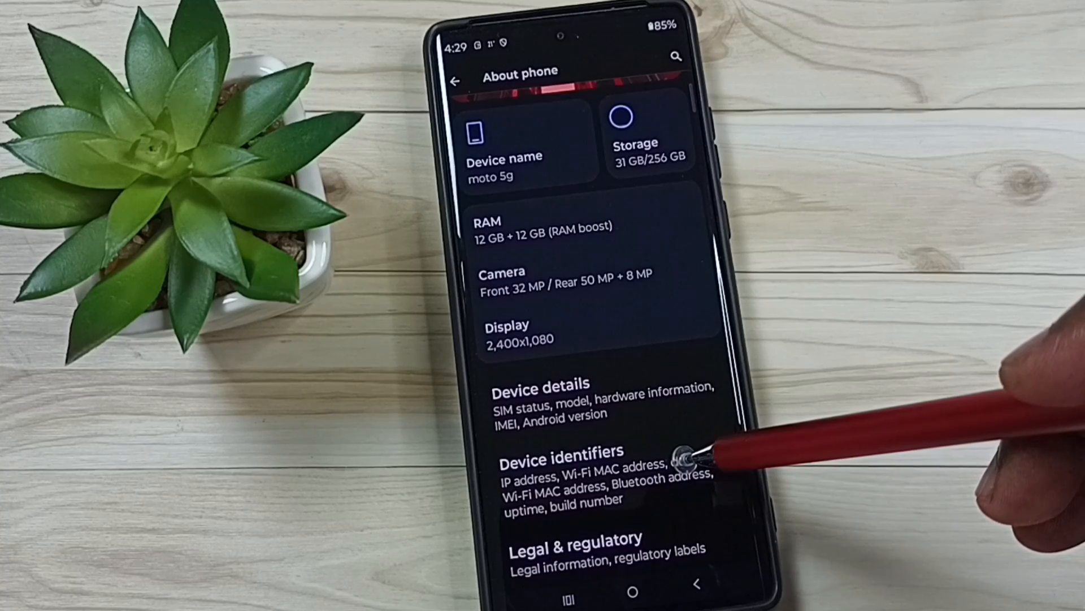
left_click(561, 459)
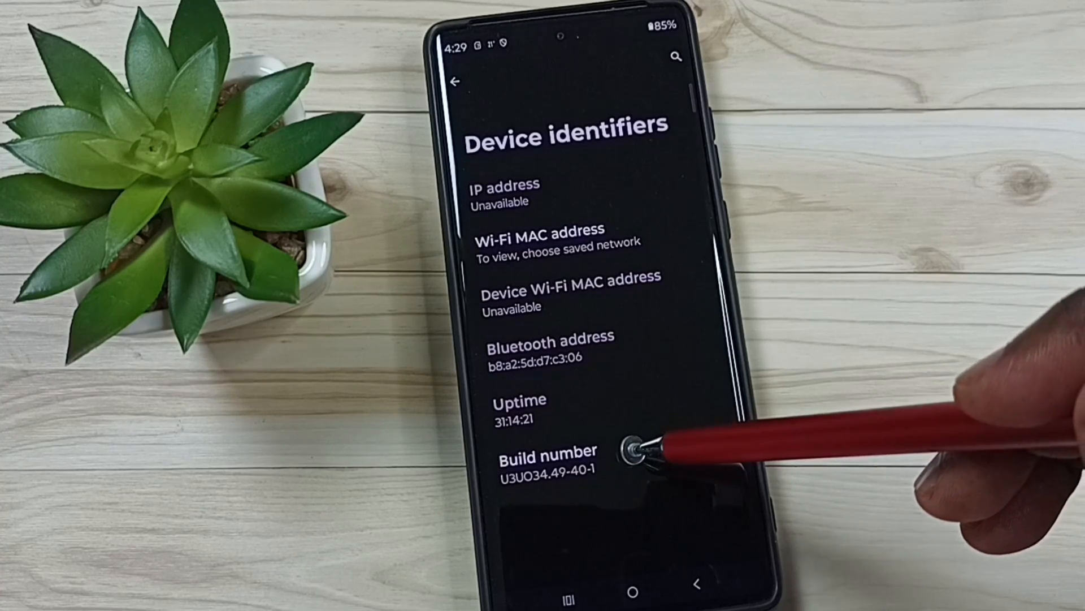
Tap Build number until developer mode unlocks, then return to the main Settings list
left_click(546, 460)
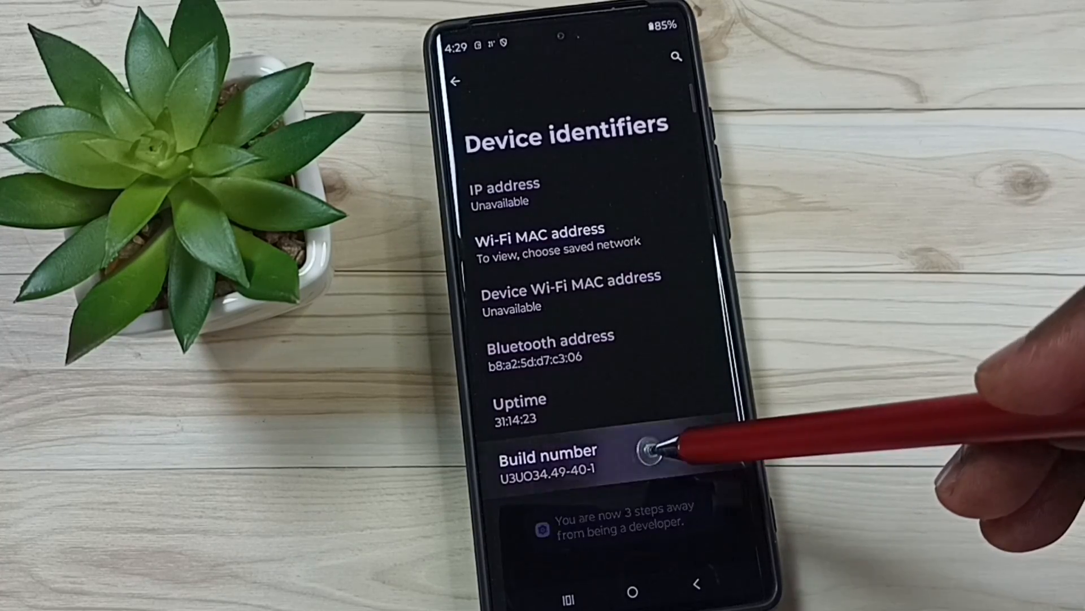
left_click(547, 460)
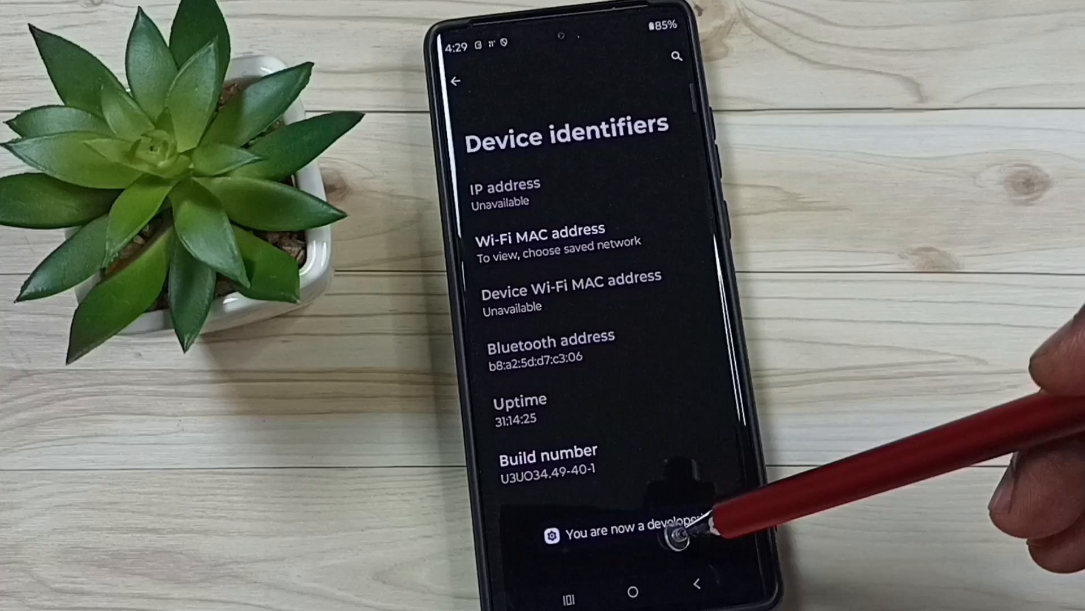
left_click(455, 81)
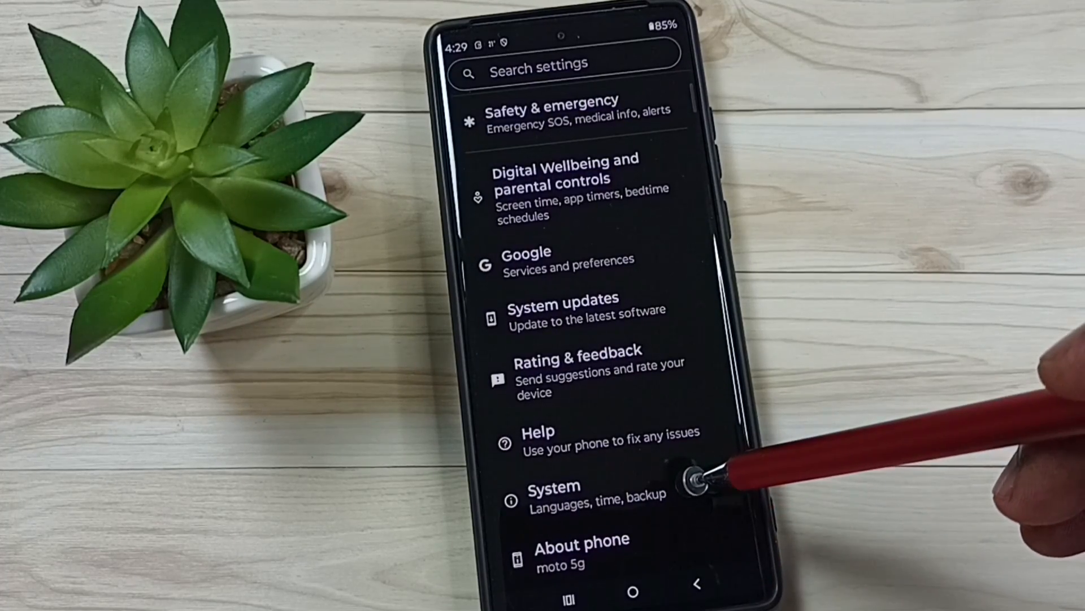
Open System > Developer options and make sure developer options are switched on
left_click(554, 491)
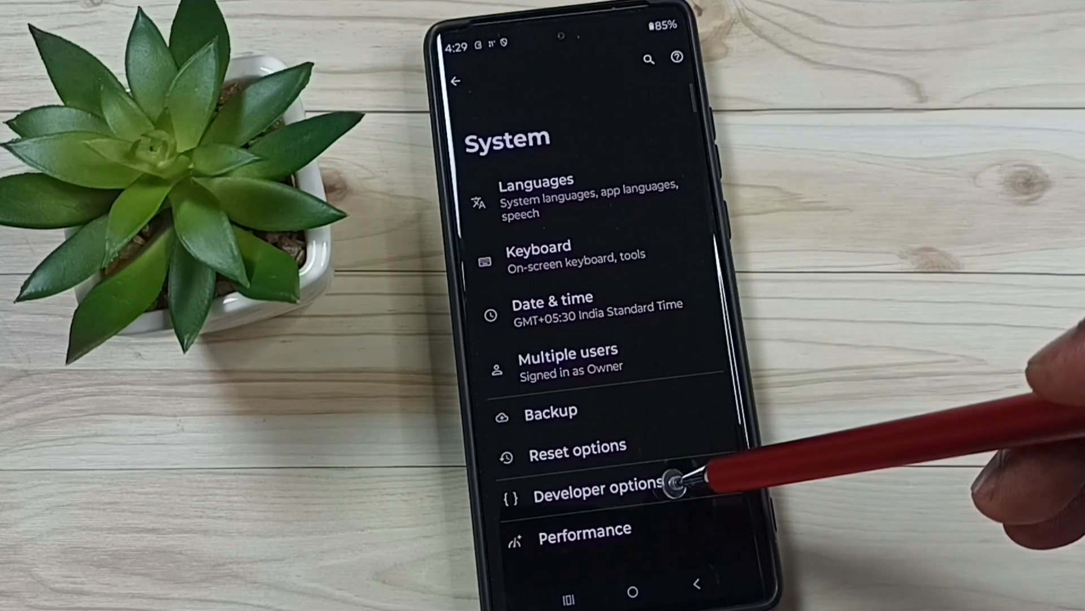
left_click(590, 487)
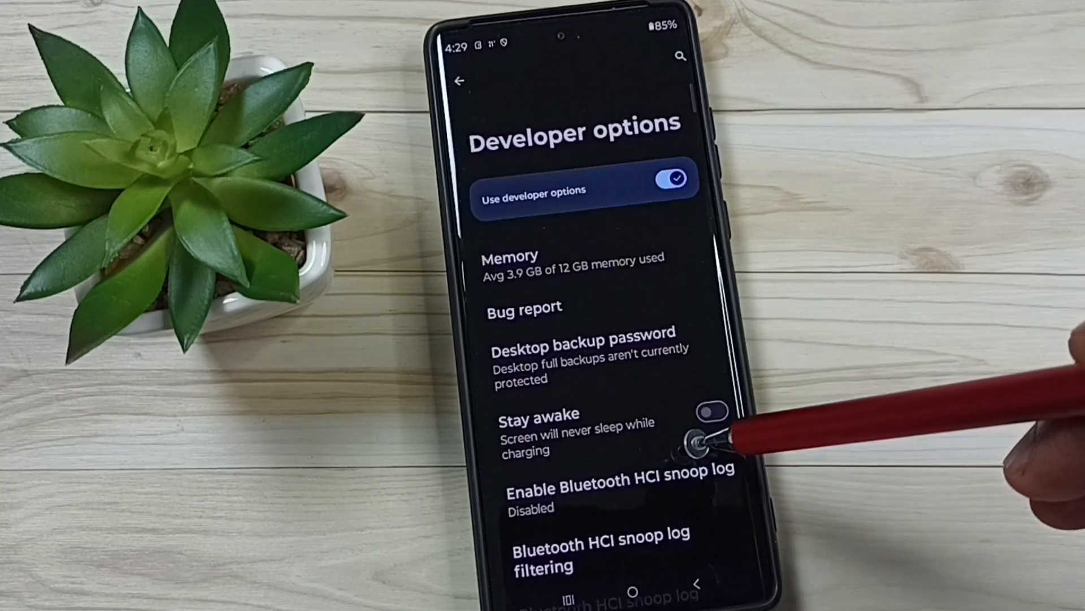
left_click(709, 412)
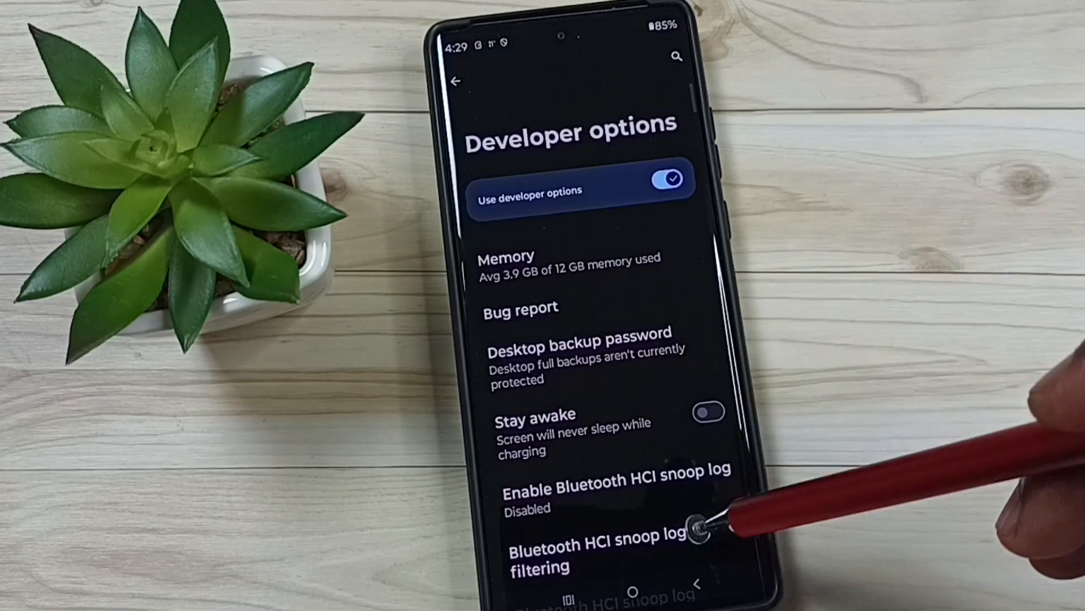
Enable USB debugging in the Debugging section and confirm the Allow USB debugging prompt
scroll("down", 3)
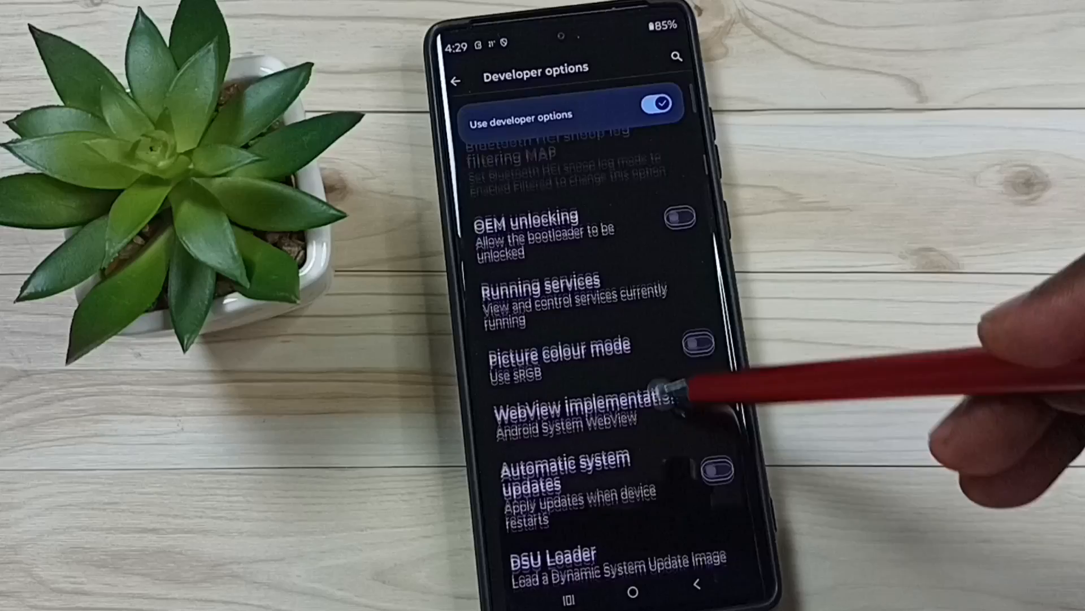
scroll("down", 3)
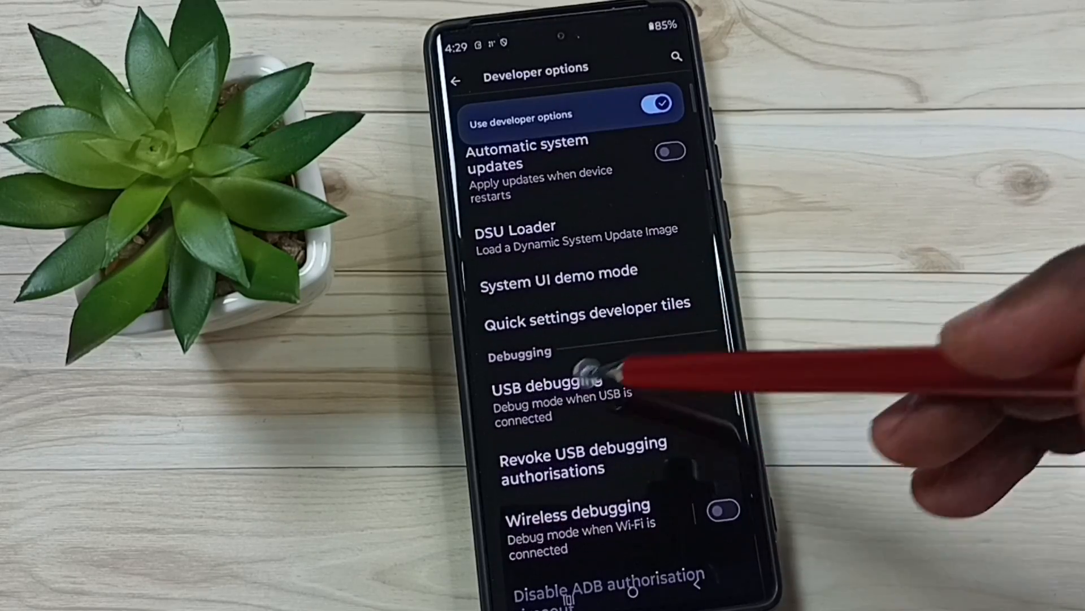
left_click(585, 367)
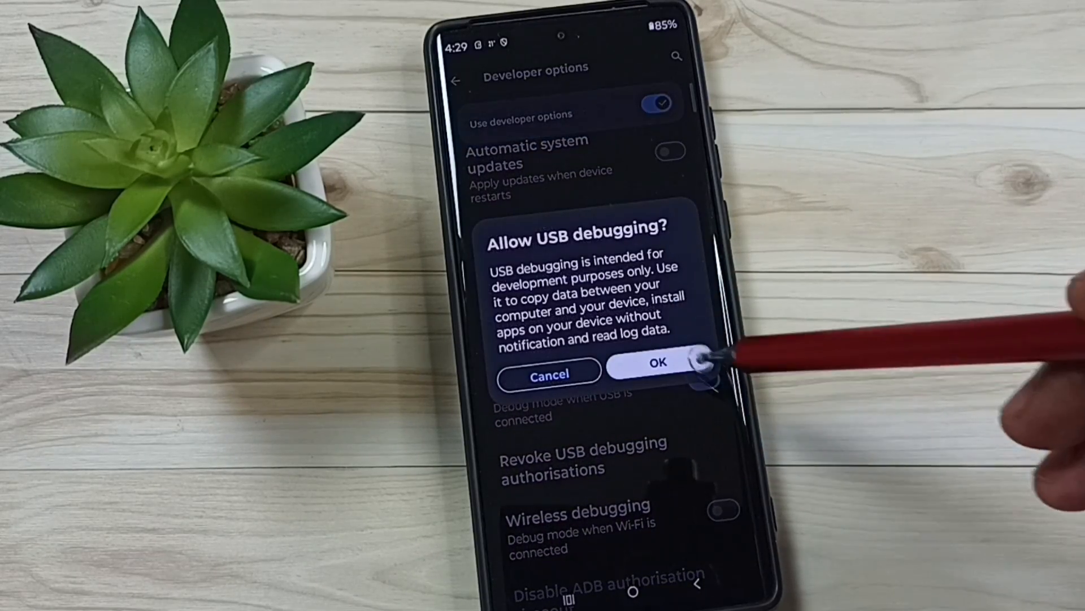
left_click(657, 361)
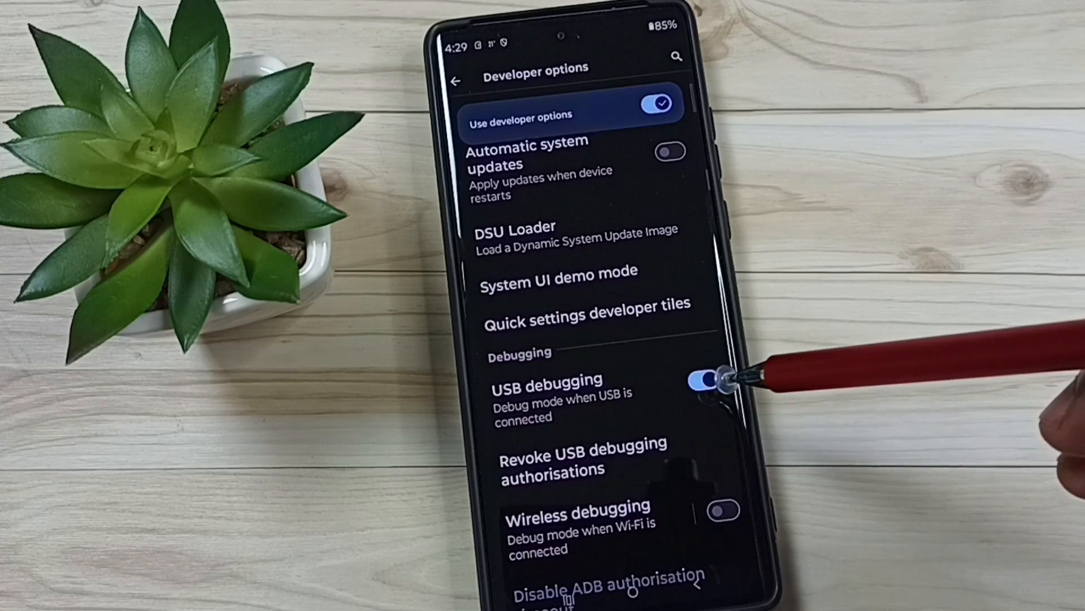
left_click(704, 380)
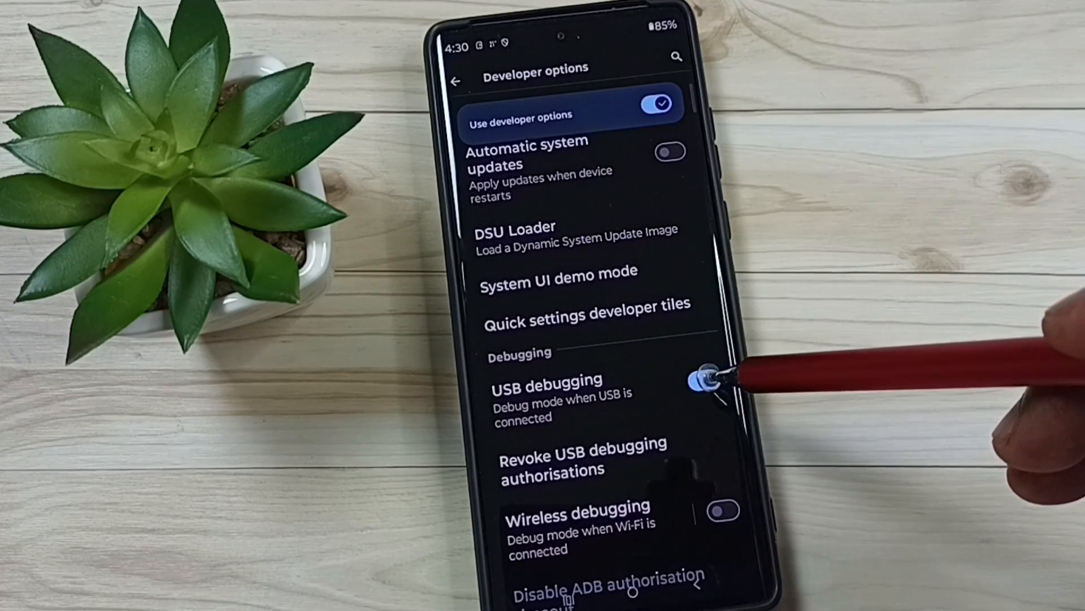
Turn USB debugging off, then switch off Use developer options
left_click(705, 379)
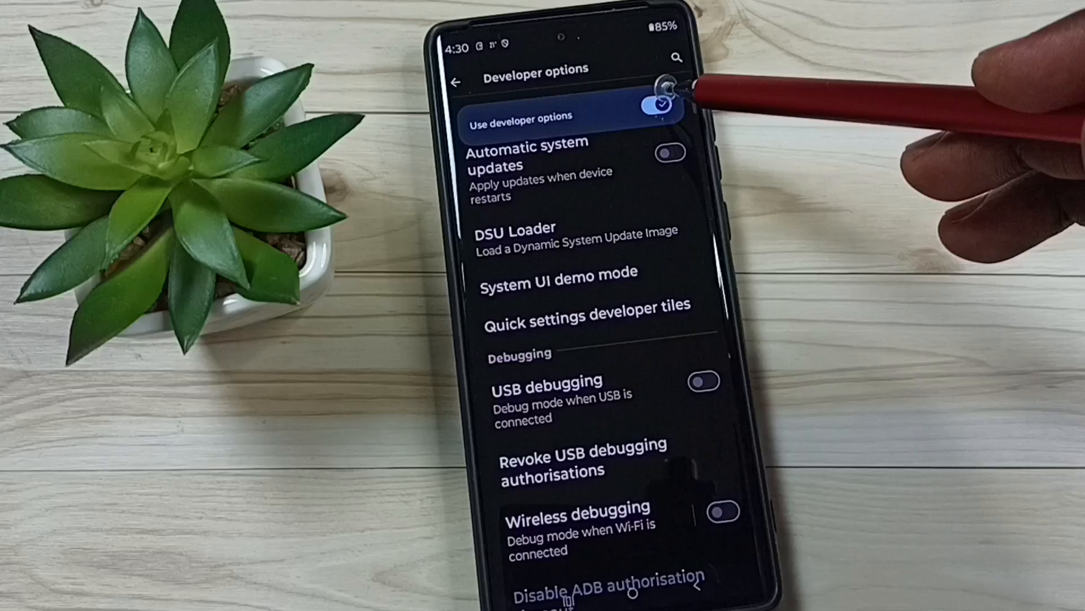
left_click(656, 104)
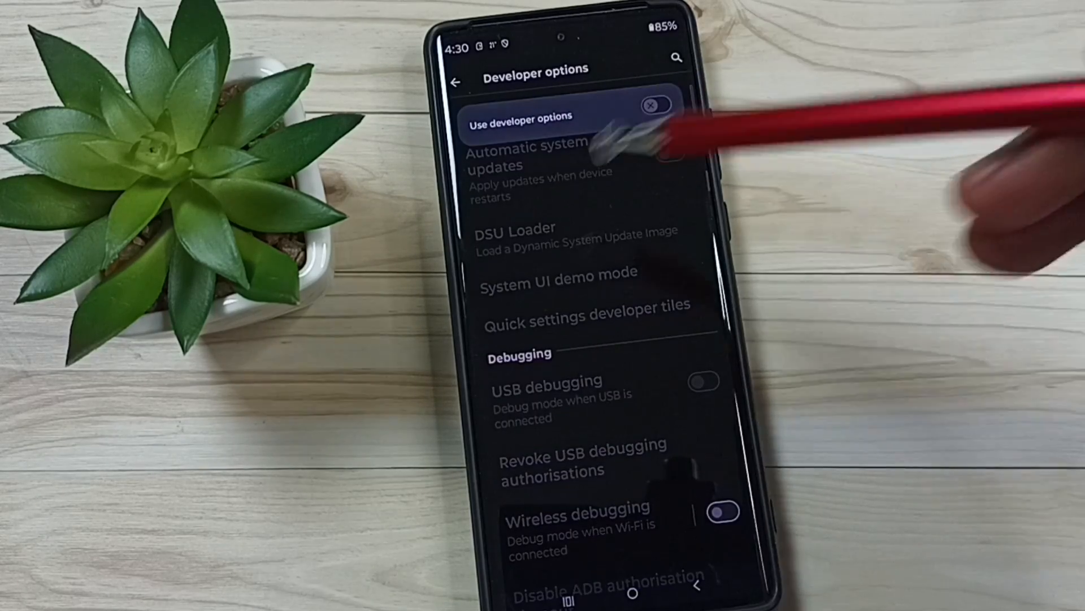